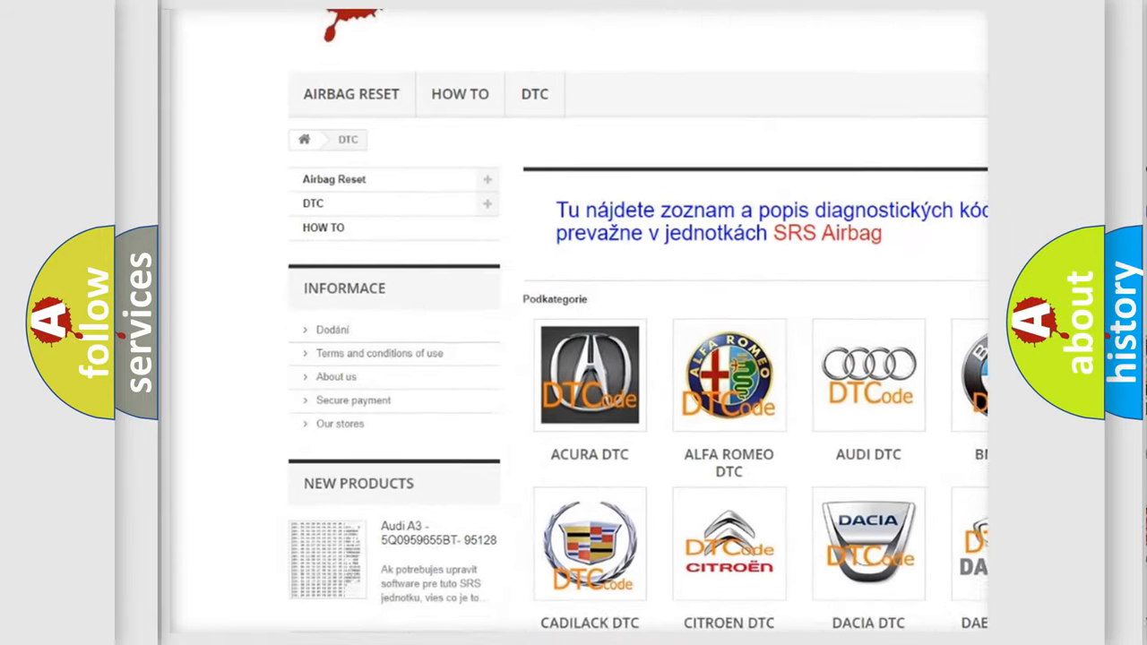
scroll("down", 3)
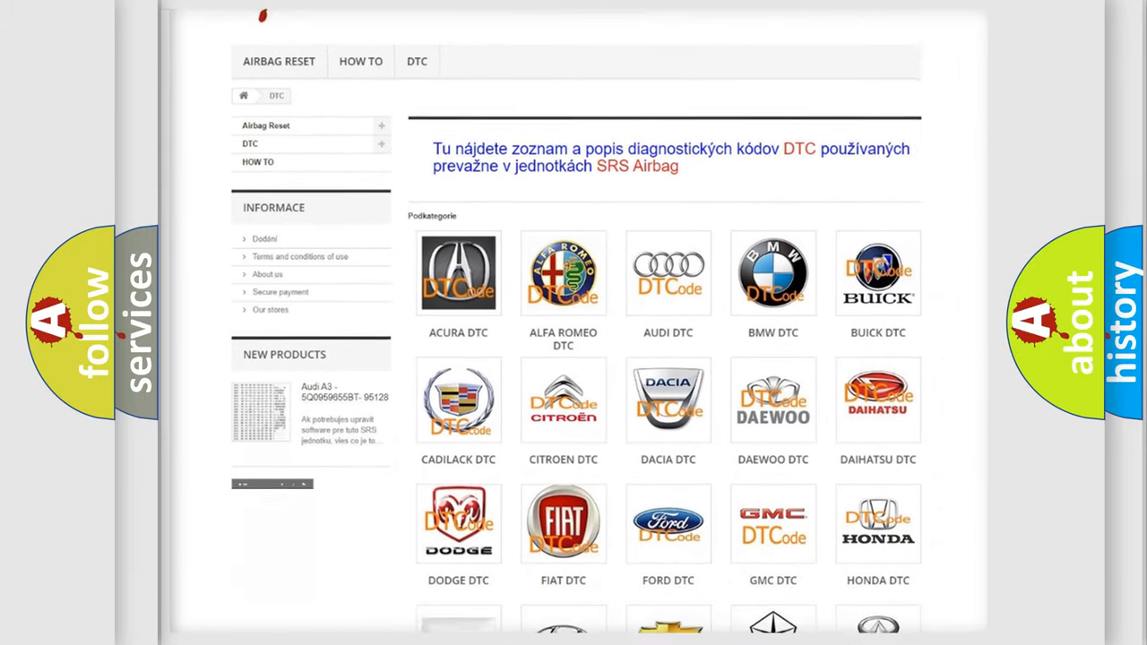
scroll("down", 3)
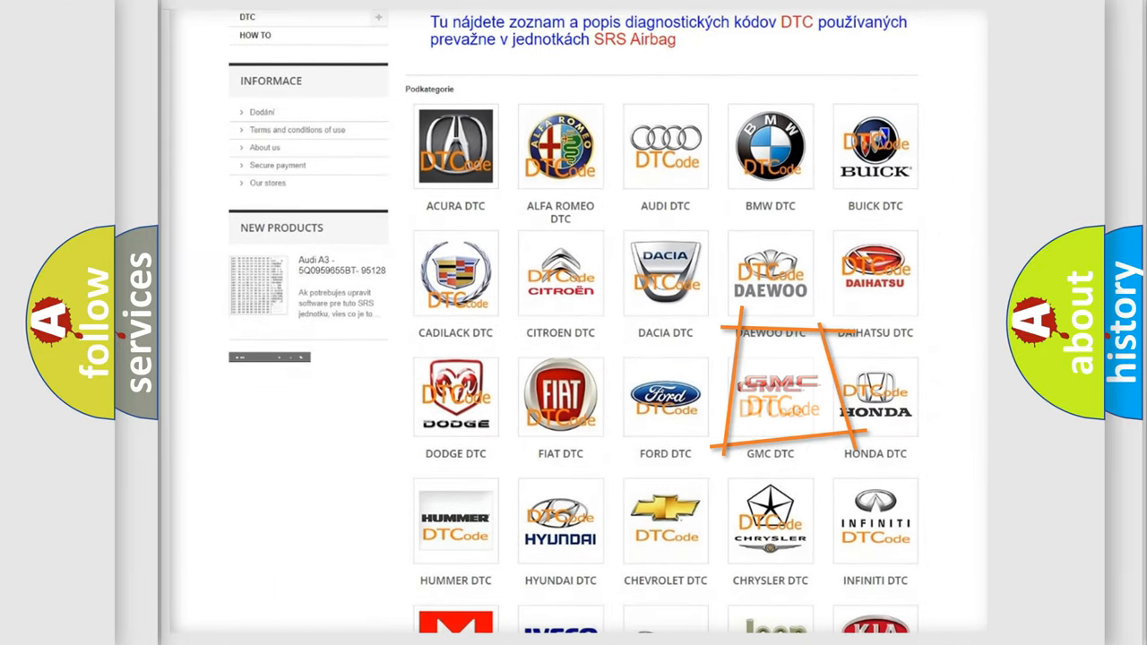